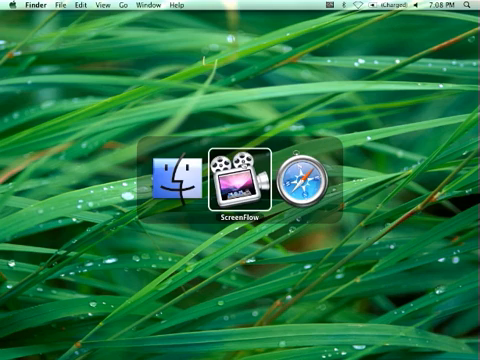
# - Switch to Safari showing the YouTube page "How to type in foreign languages"
pyautogui.click(298, 184)
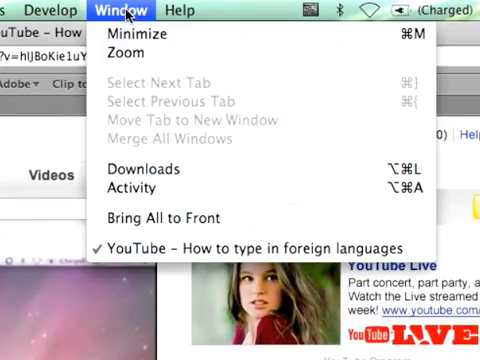
pyautogui.moveTo(140, 188)
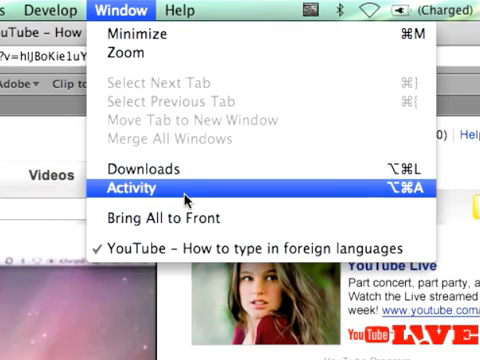
# - Show Safari's Activity window listing the YouTube page's loaded resources and video addresses
pyautogui.click(136, 188)
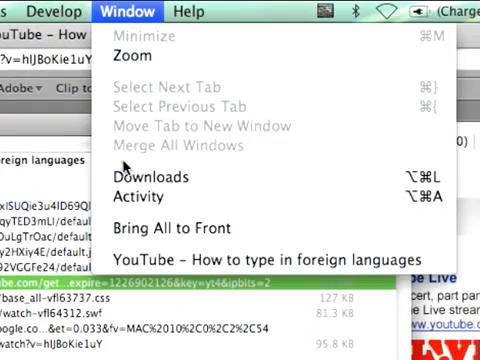
pyautogui.moveTo(144, 176)
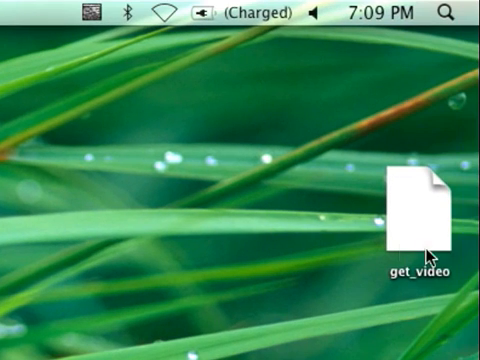
pyautogui.moveTo(420, 284)
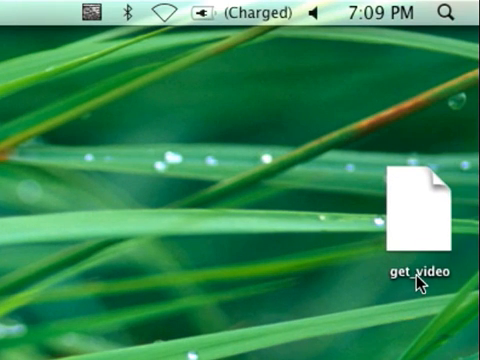
# - Select the desktop file get_video and make its name editable for renaming
pyautogui.click(416, 220)
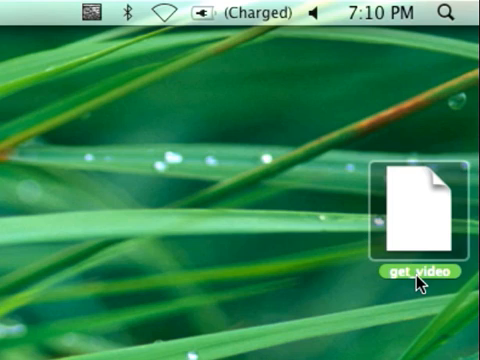
pyautogui.doubleClick(412, 272)
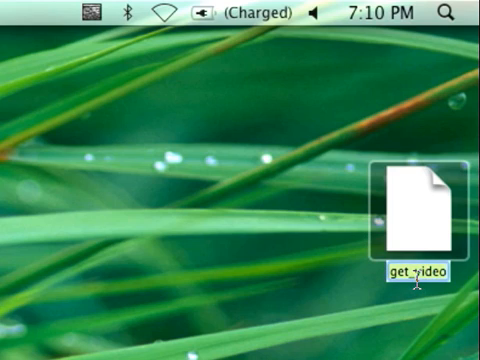